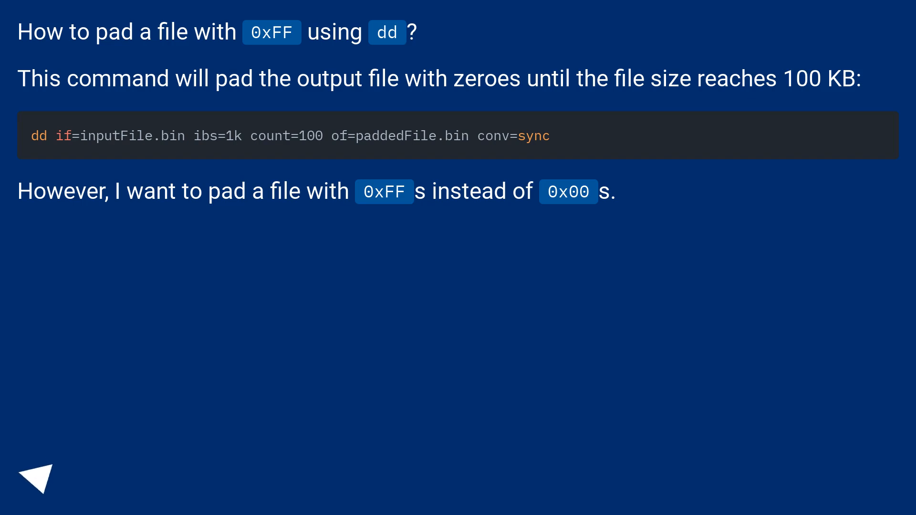
click(39, 477)
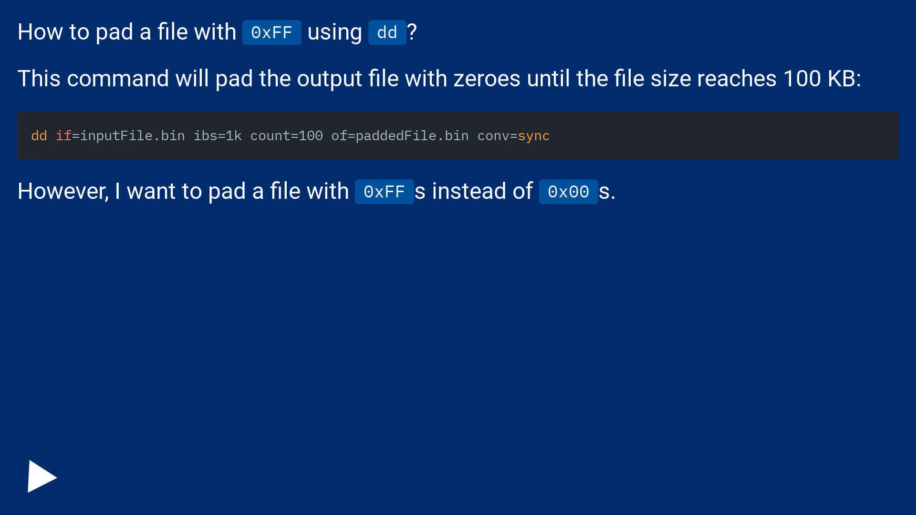
click(41, 476)
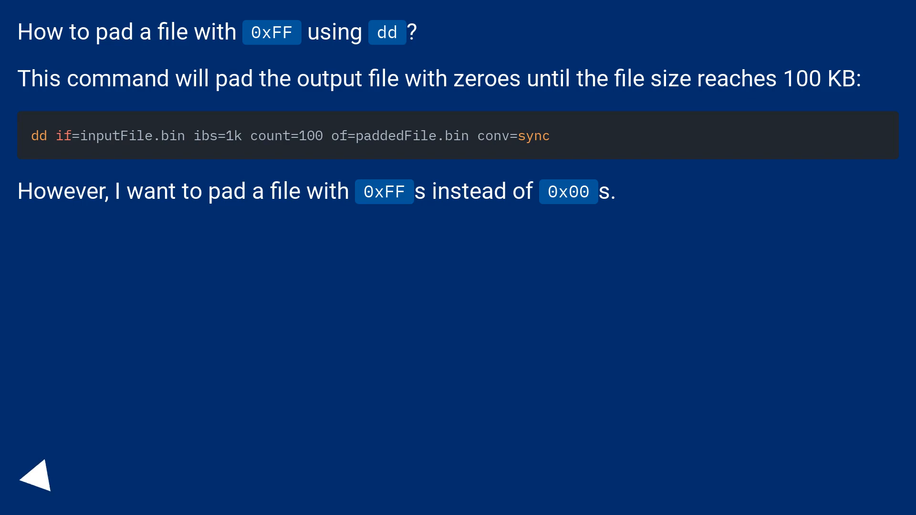
click(37, 474)
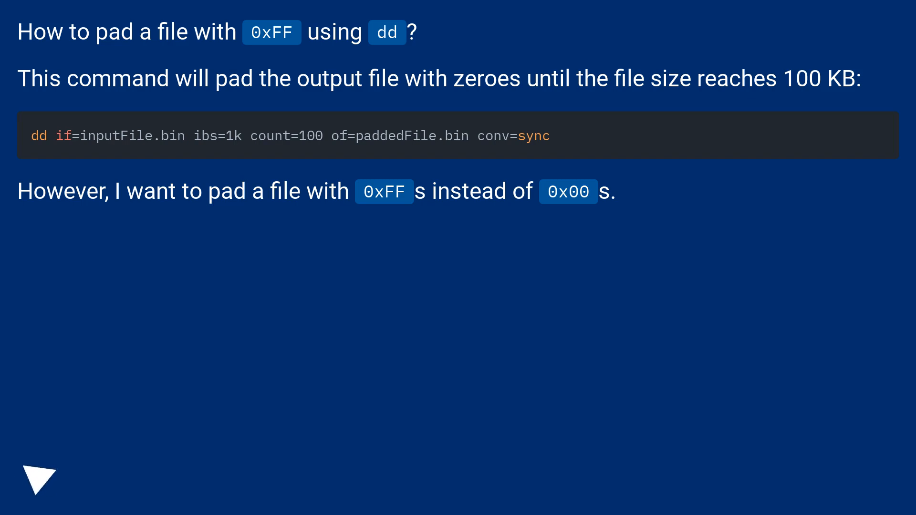
click(38, 476)
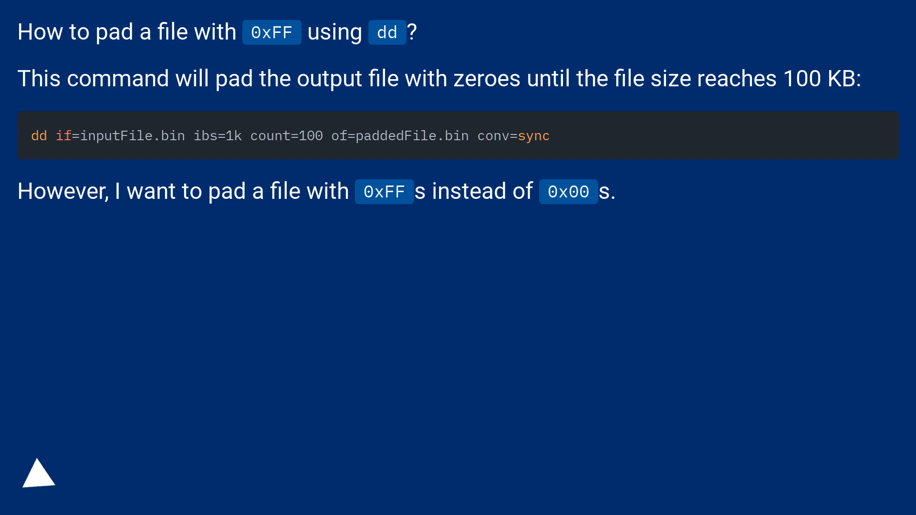
click(37, 473)
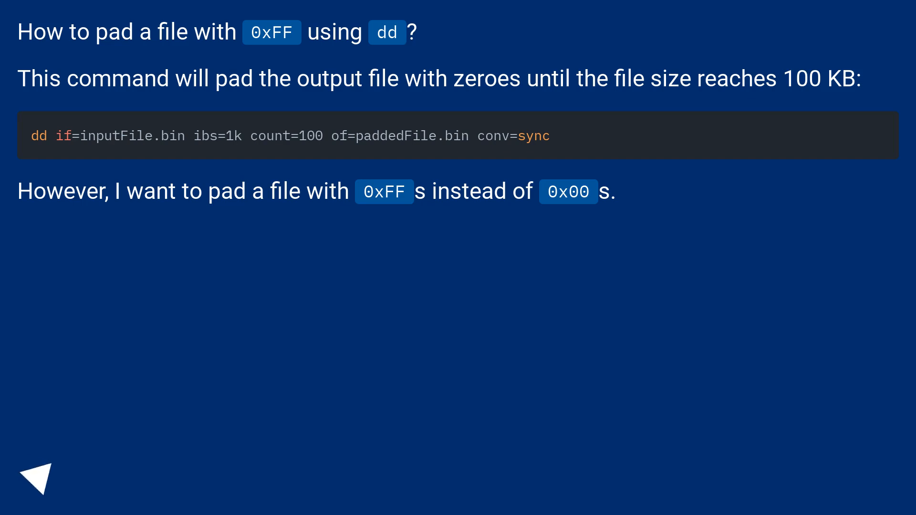
click(38, 476)
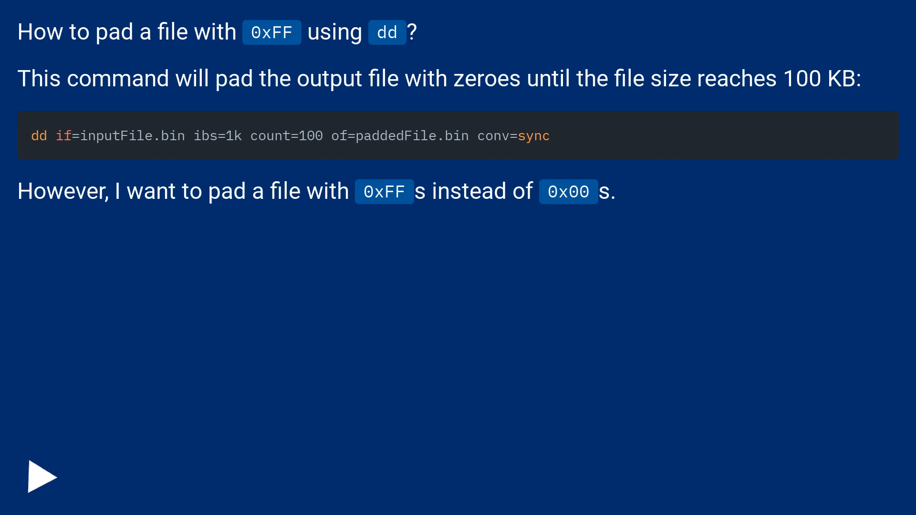
click(42, 477)
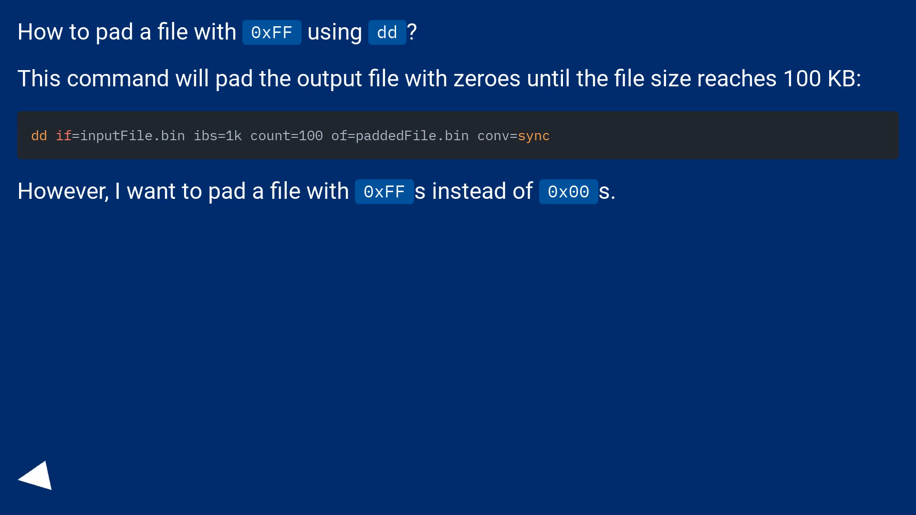
click(39, 478)
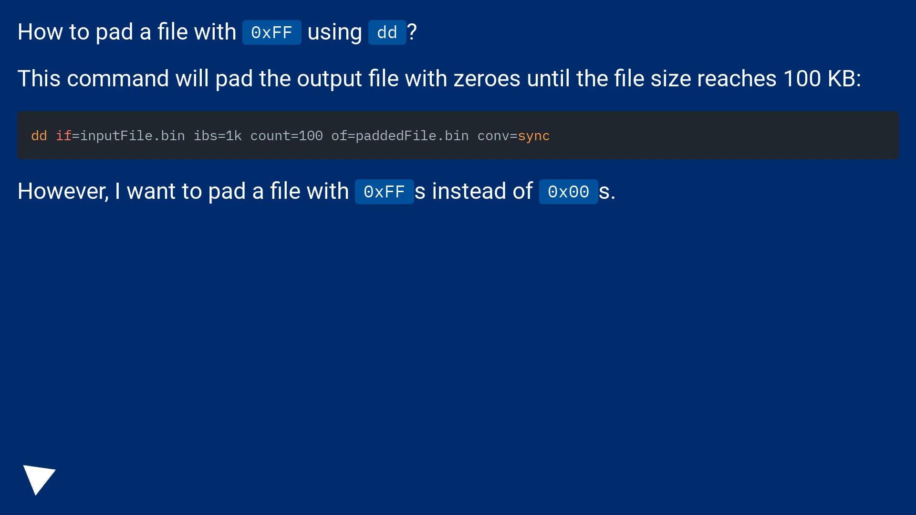
click(39, 476)
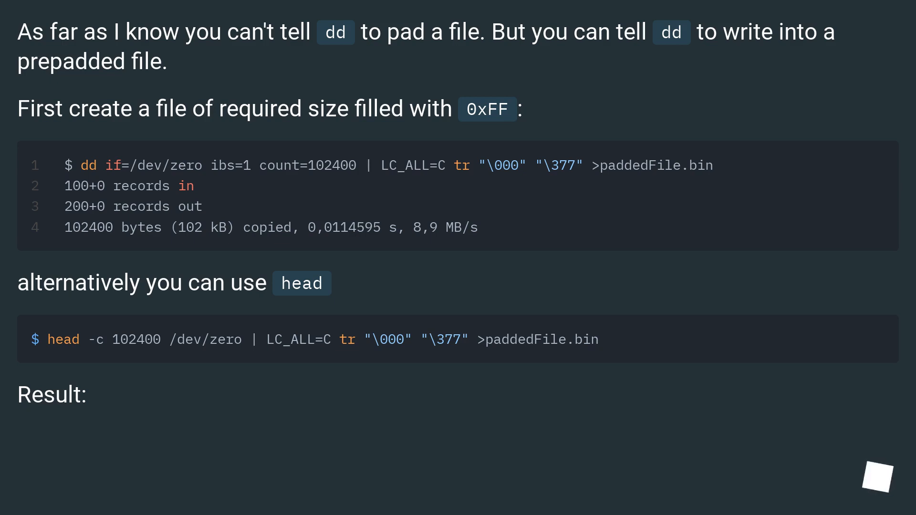
scroll(down, 3)
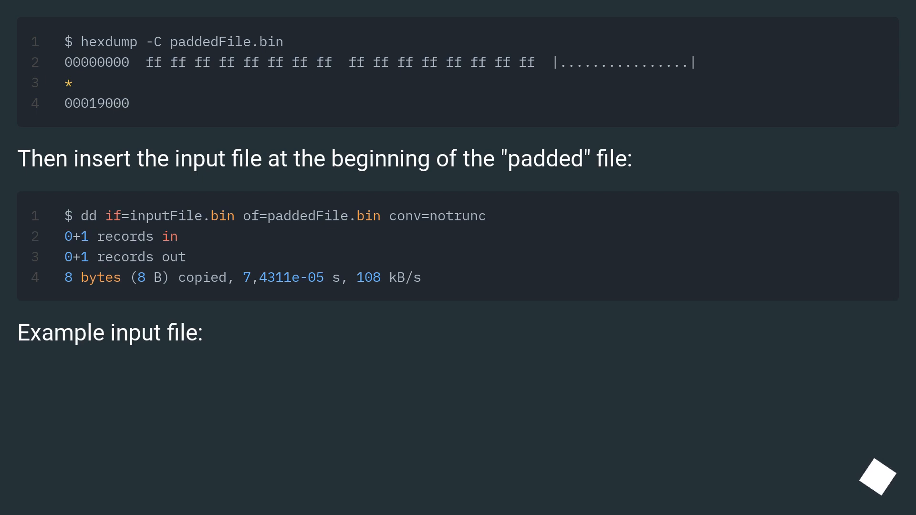
scroll(down, 3)
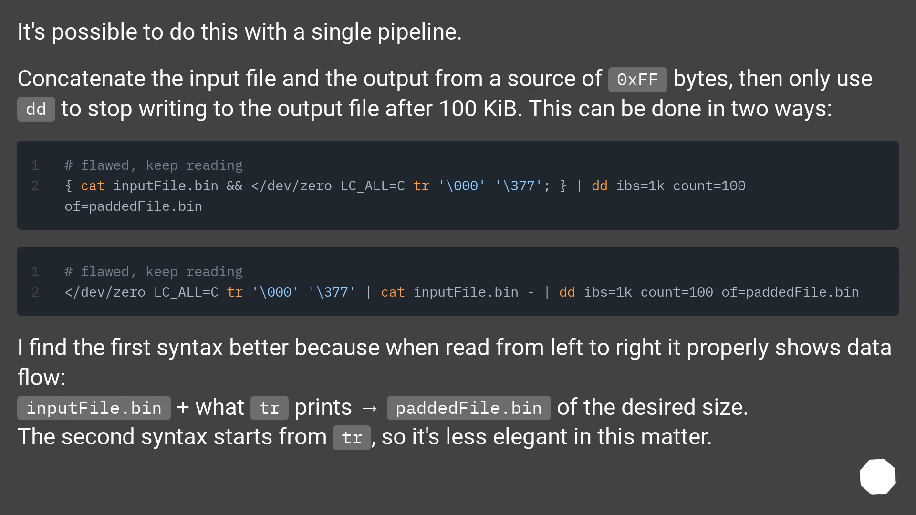
scroll(down, 3)
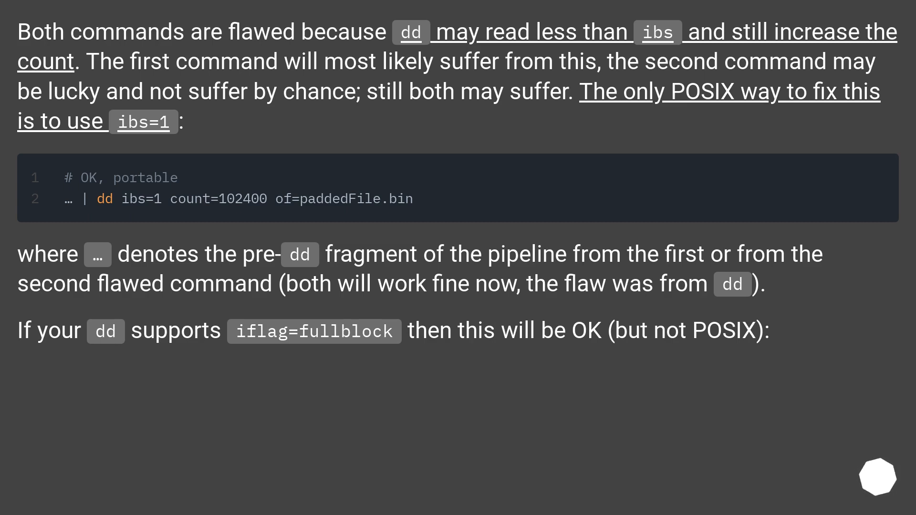
scroll(down, 3)
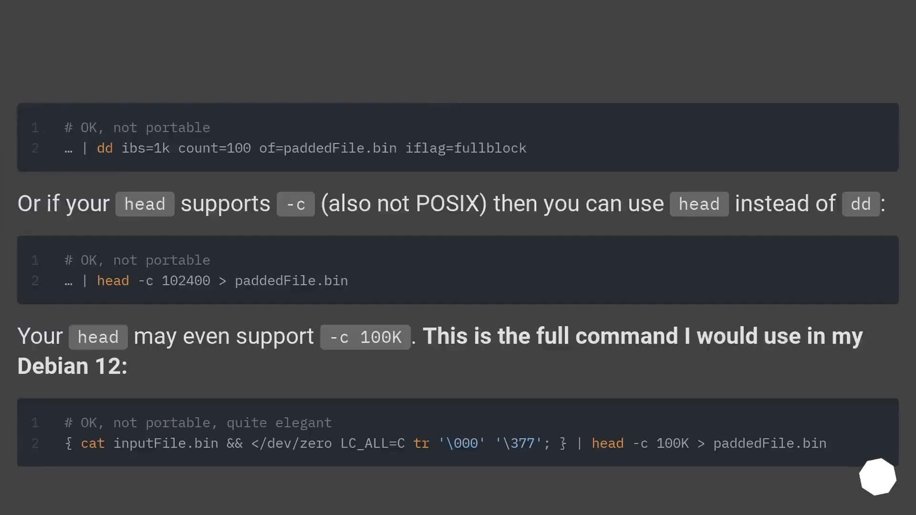
scroll(up, 3)
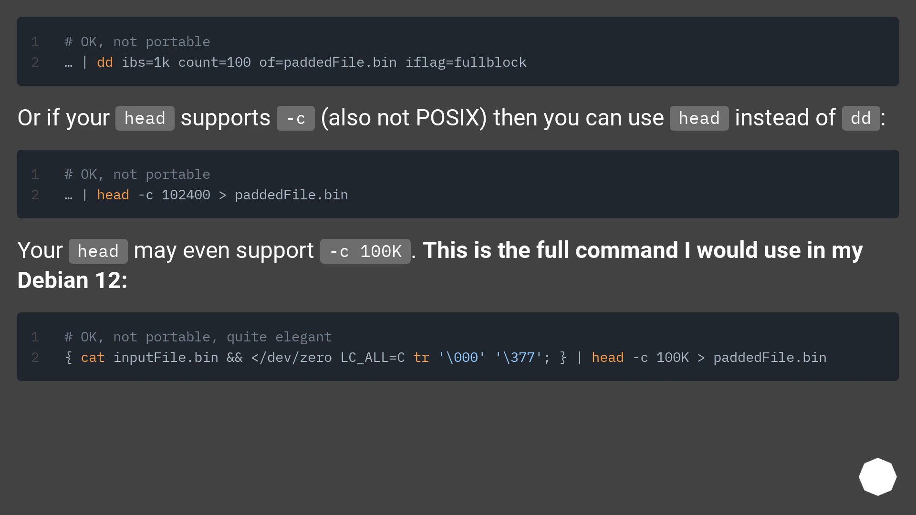
scroll(down, 3)
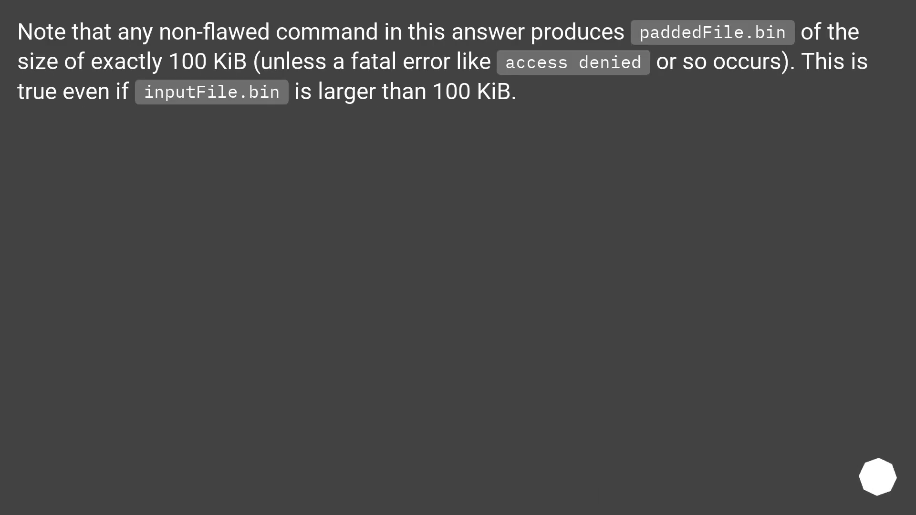